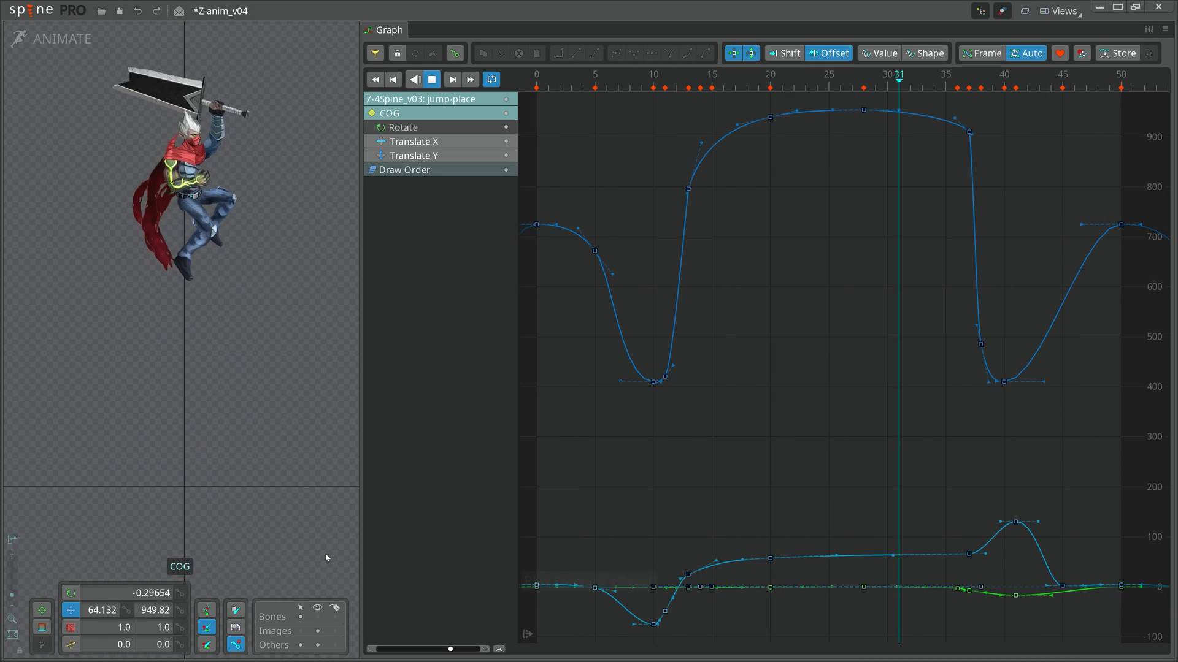
- Switch over to the circle_v01 project showing the orange circle at the origin
{"action": "left_click", "coordinate": [1026, 75]}
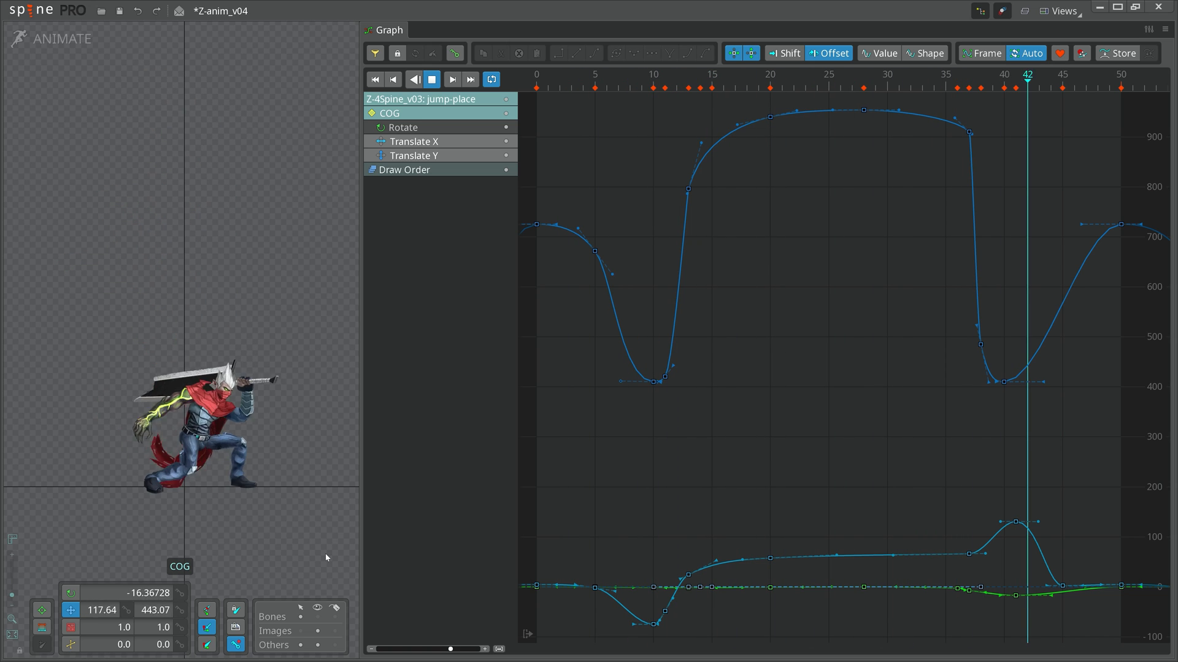
{"action": "left_click", "coordinate": [560, 75]}
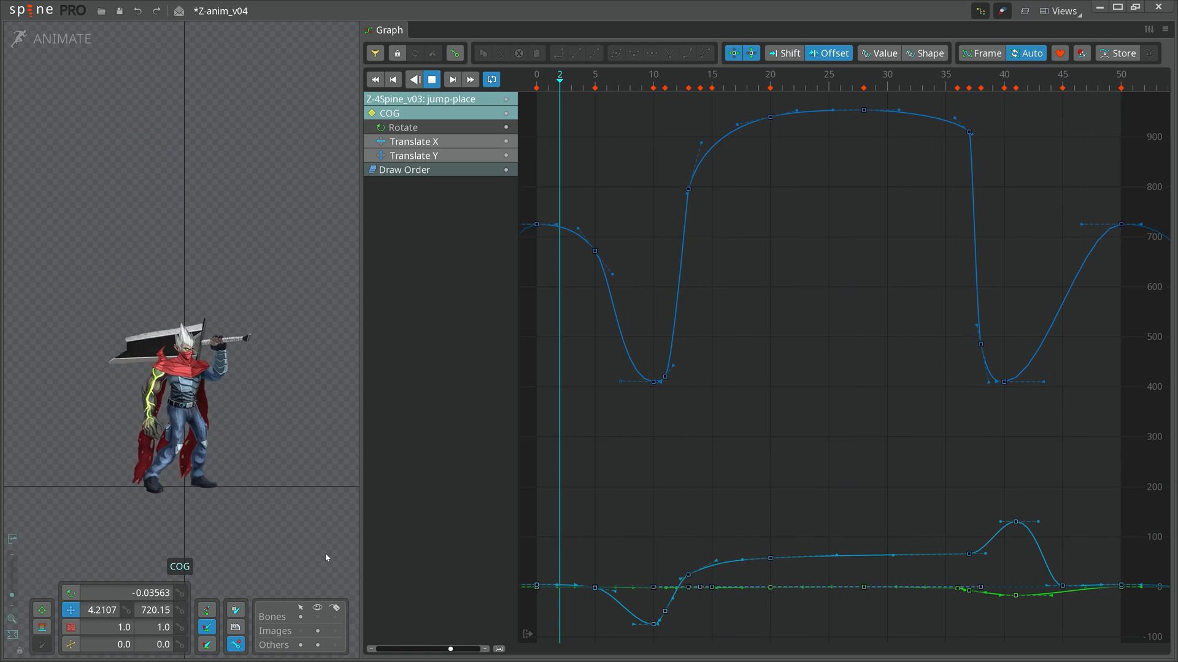
{"action": "left_click", "coordinate": [664, 78]}
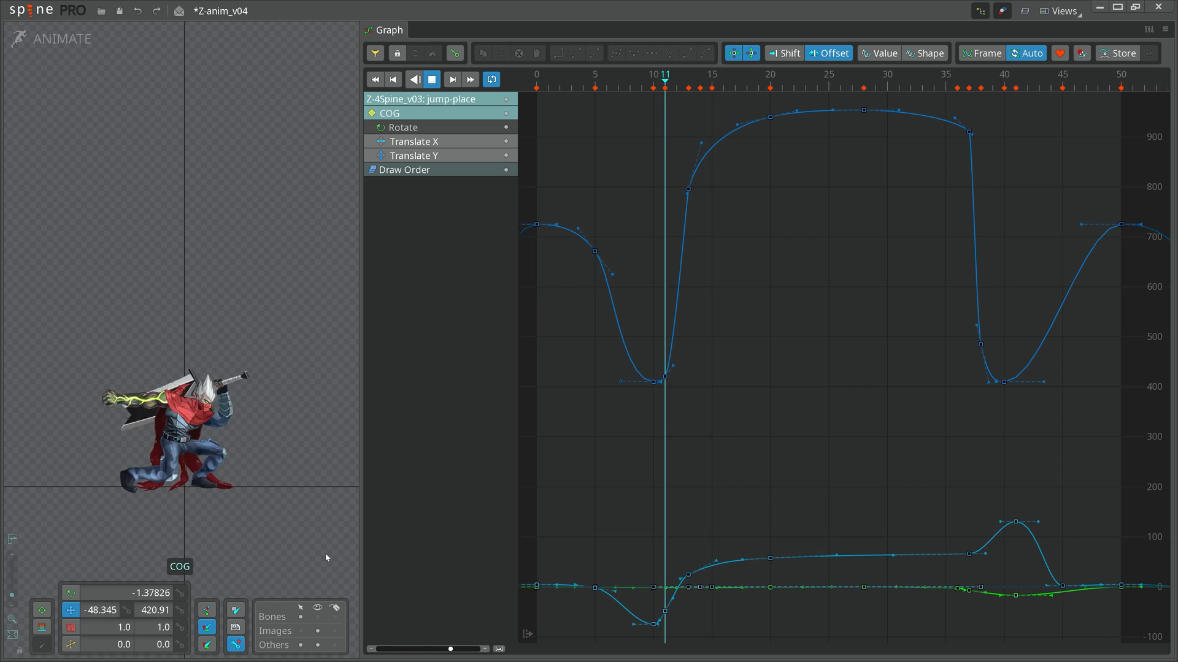
{"action": "left_click", "coordinate": [782, 75]}
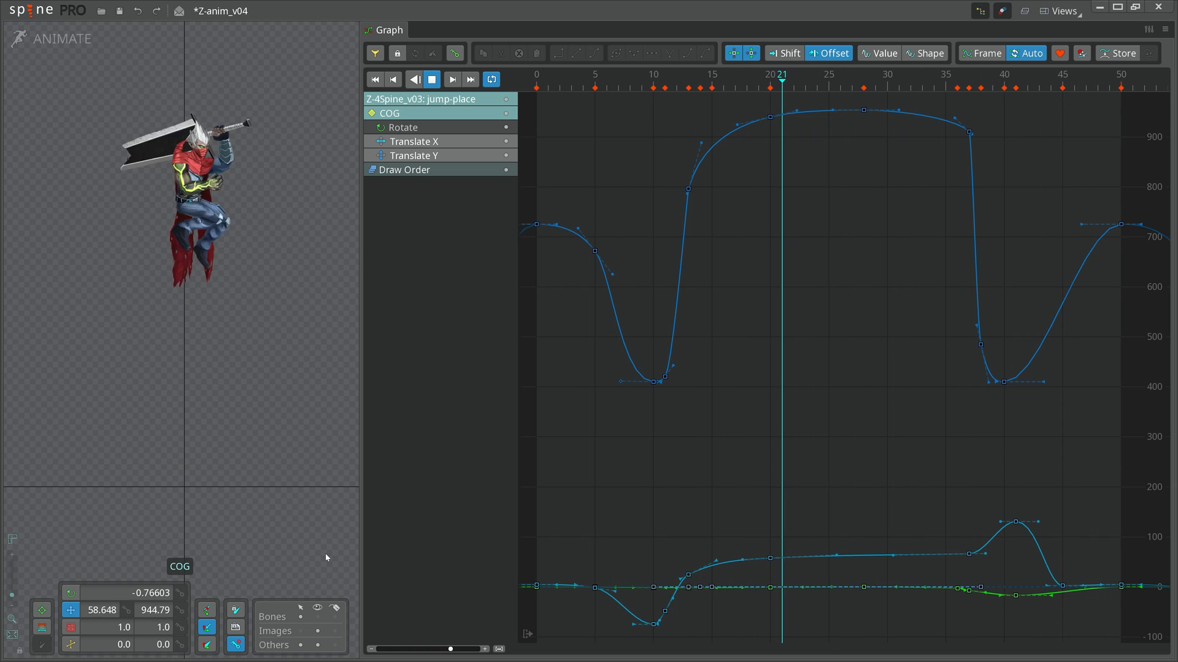
{"action": "left_click", "coordinate": [896, 79]}
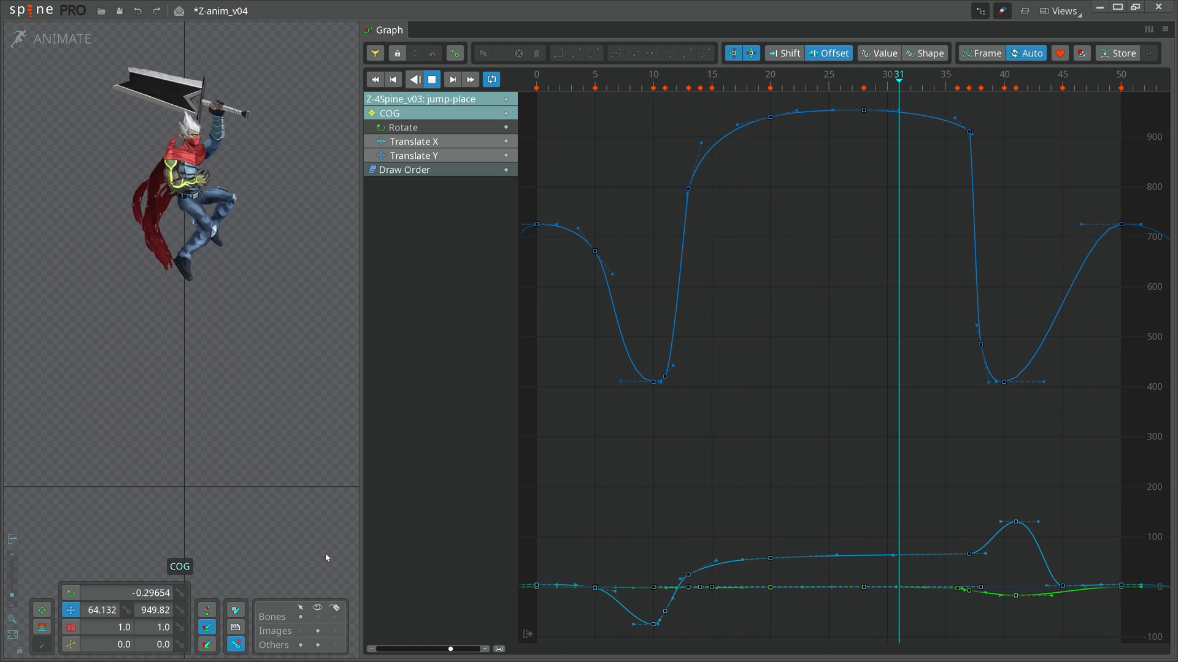
{"action": "left_click", "coordinate": [1015, 88]}
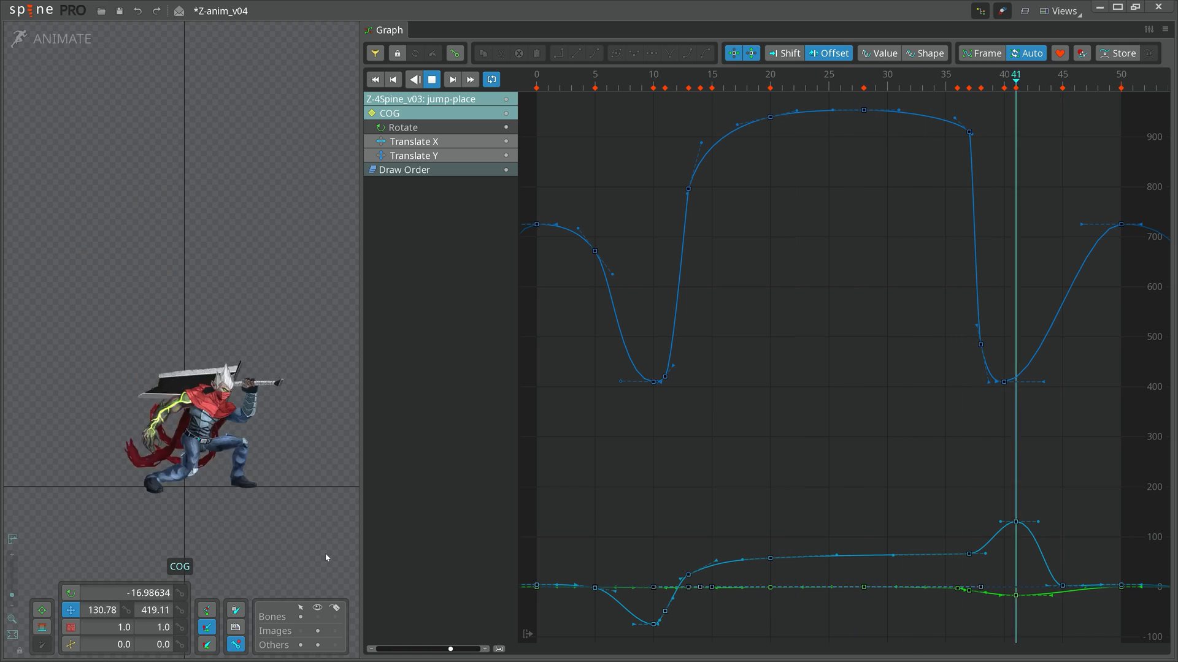
{"action": "left_click", "coordinate": [559, 75]}
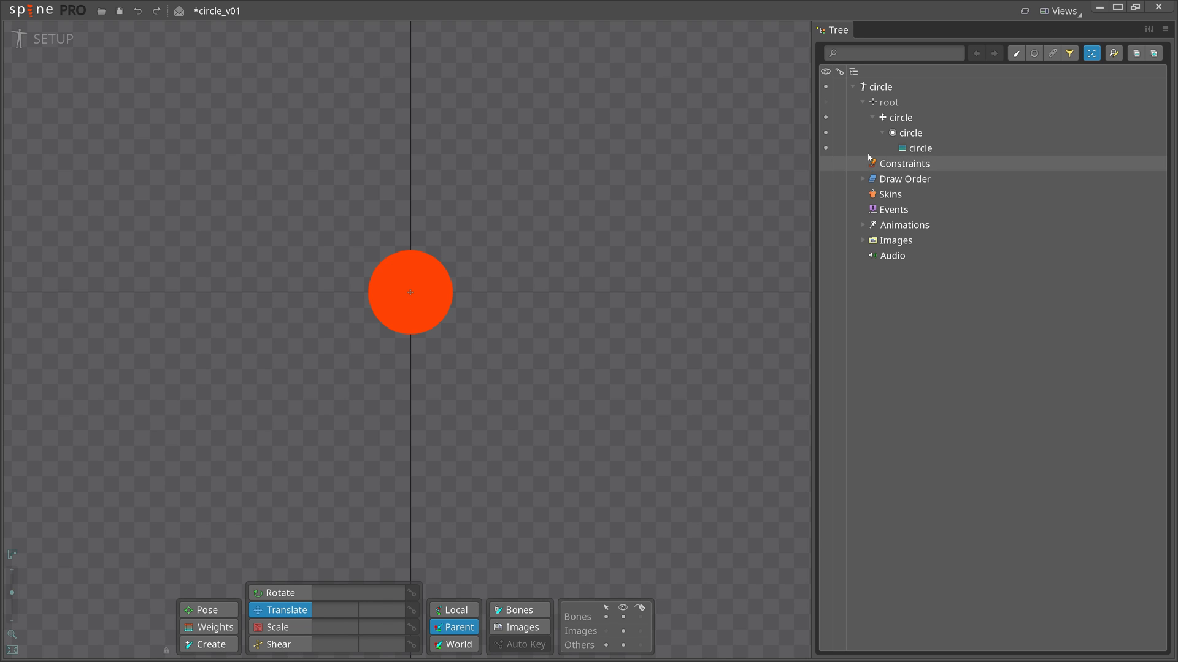
- Select the circle bone in the Tree and enter Animate mode
{"action": "left_click", "coordinate": [898, 118]}
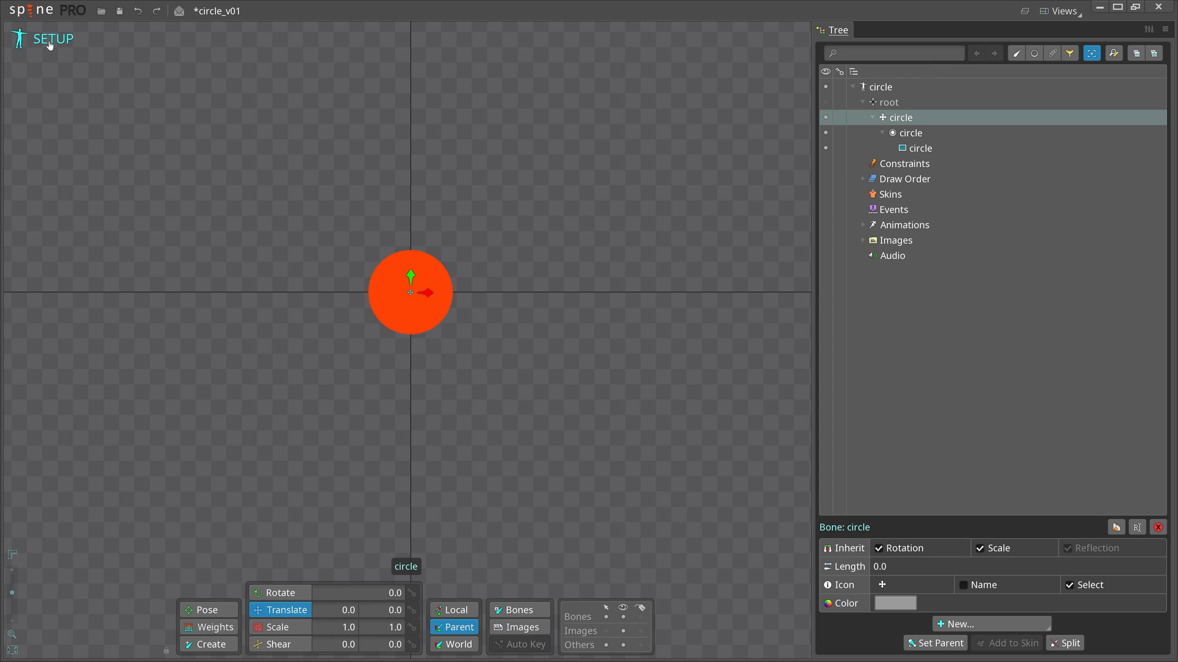
{"action": "left_click", "coordinate": [53, 38]}
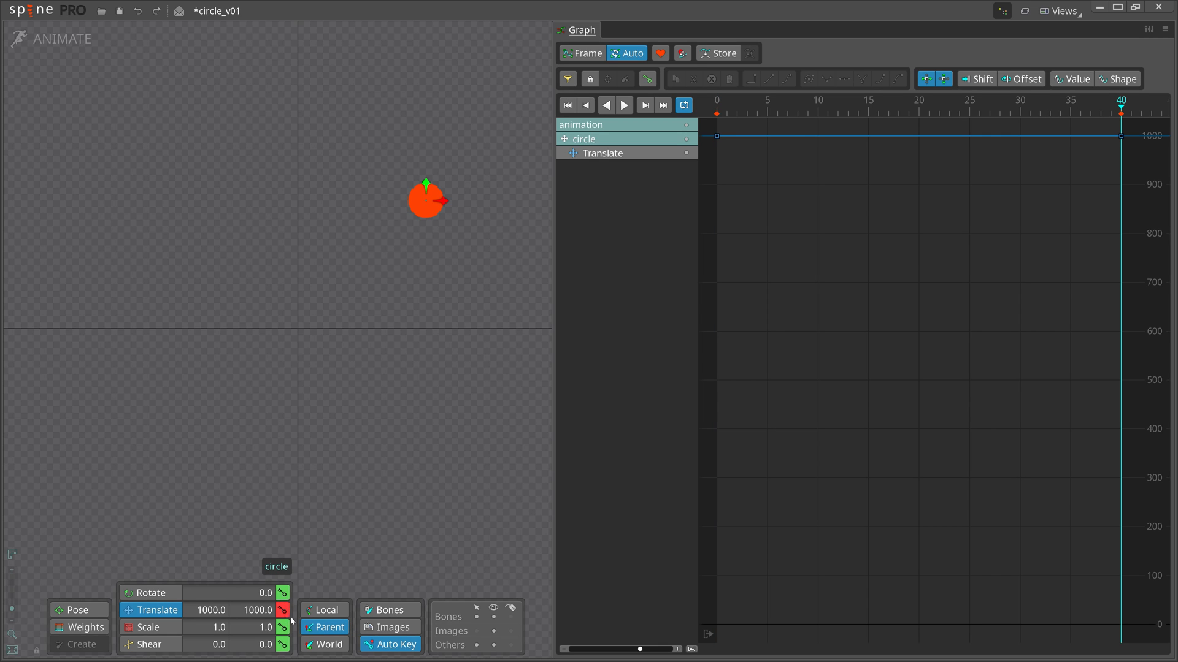
- Key the circle's Translate at 1000,1000 on frames 0 and 40 and -1000,-1000 at frame 20, then preview
{"action": "left_click", "coordinate": [918, 100]}
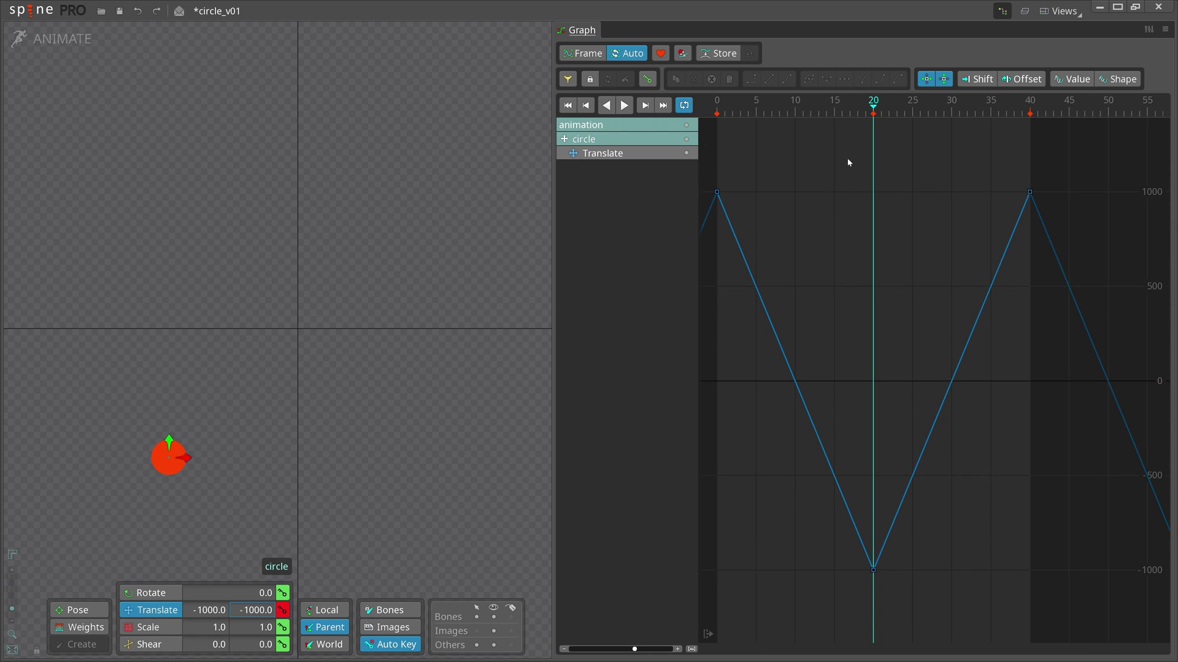
{"action": "left_click", "coordinate": [623, 105]}
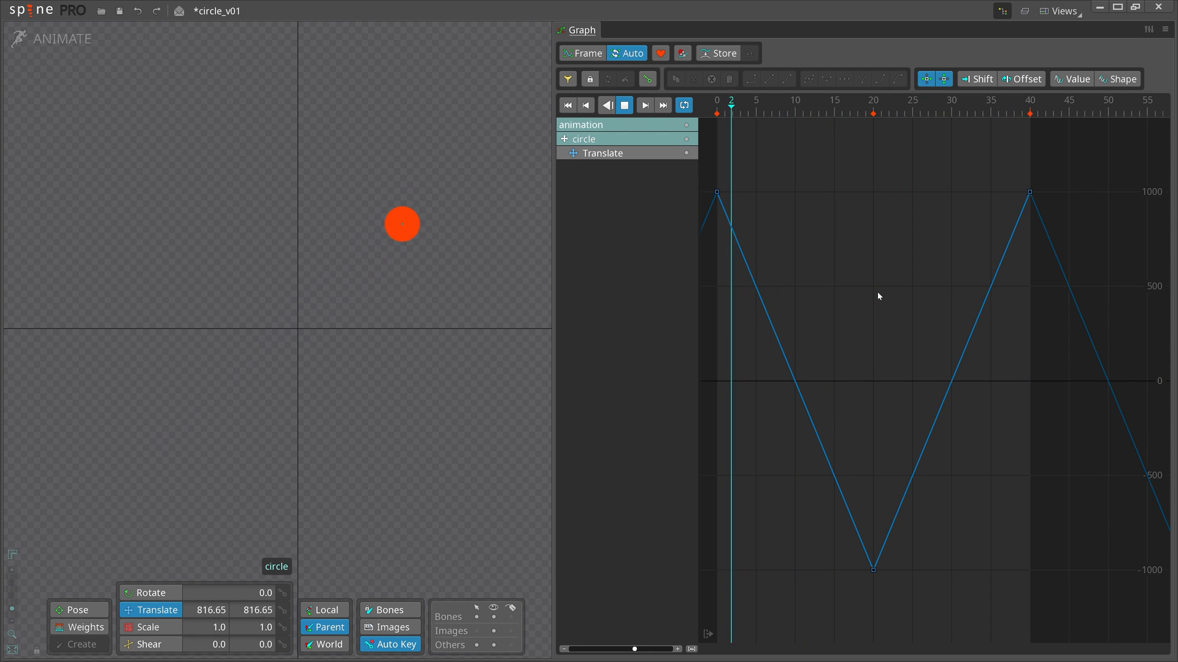
{"action": "left_click", "coordinate": [623, 106]}
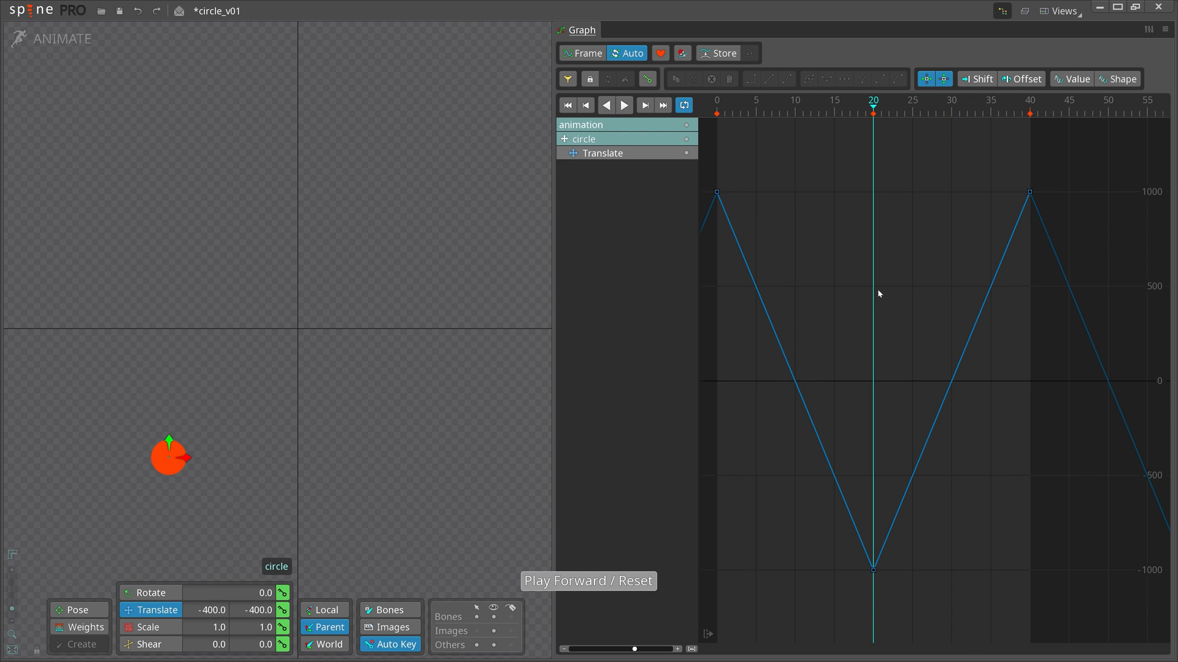
{"action": "left_click", "coordinate": [788, 79]}
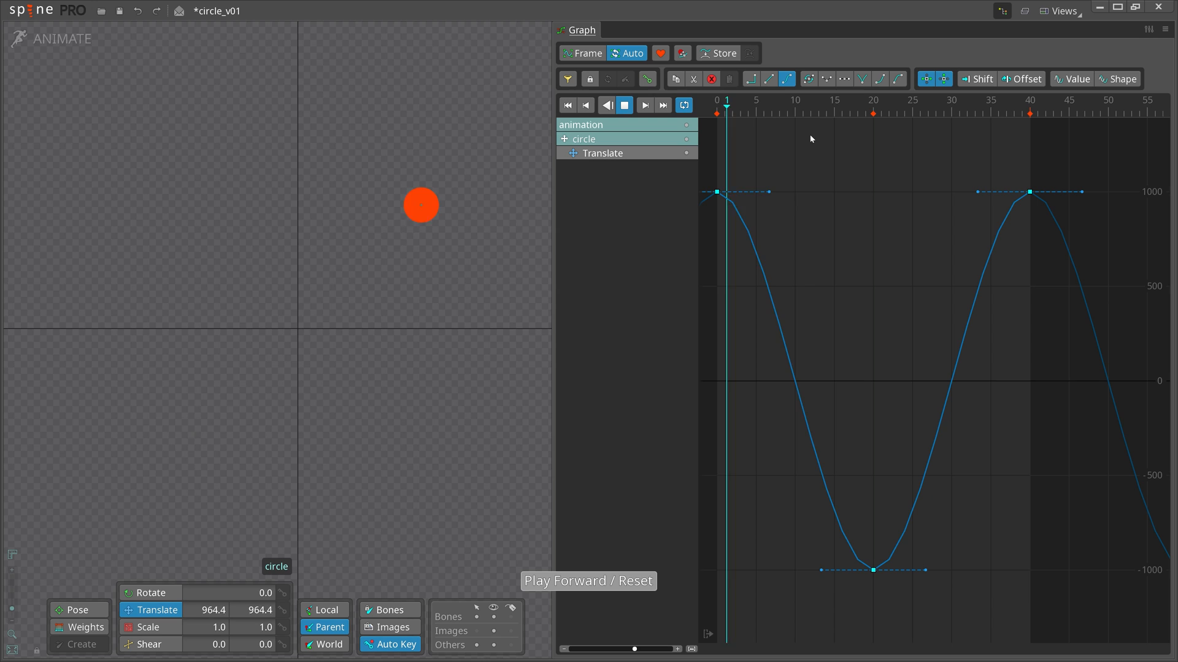
- Apply Bezier auto tangents to all Translate keys and play back the eased motion
{"action": "left_click", "coordinate": [624, 104]}
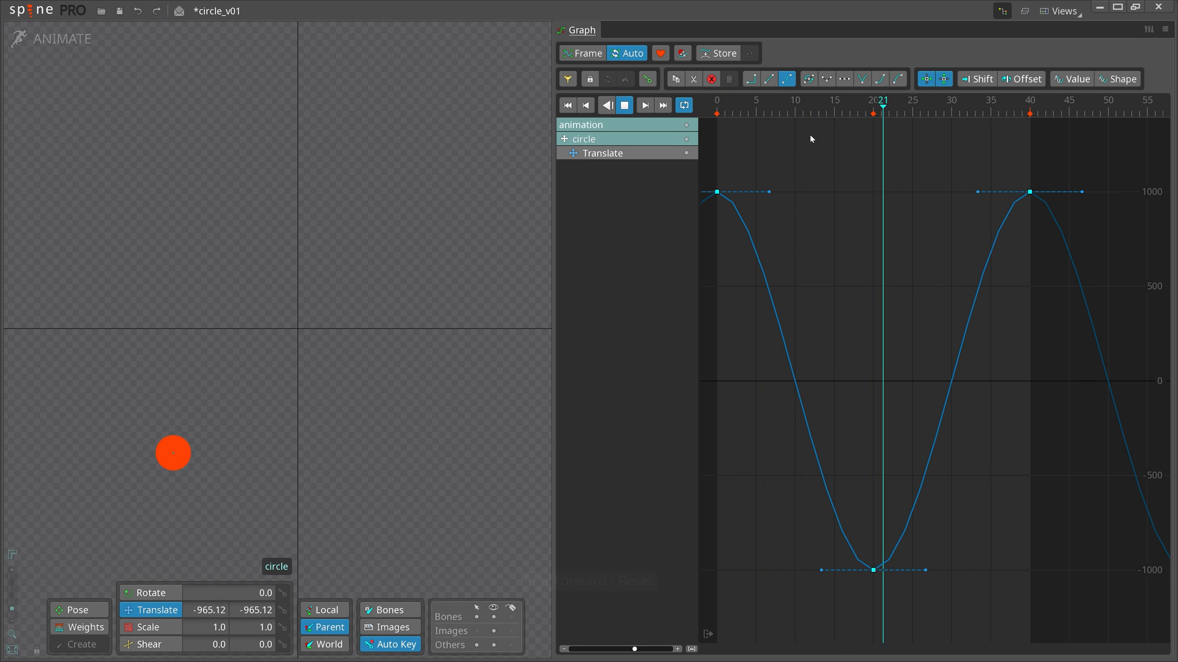
{"action": "left_click", "coordinate": [623, 105]}
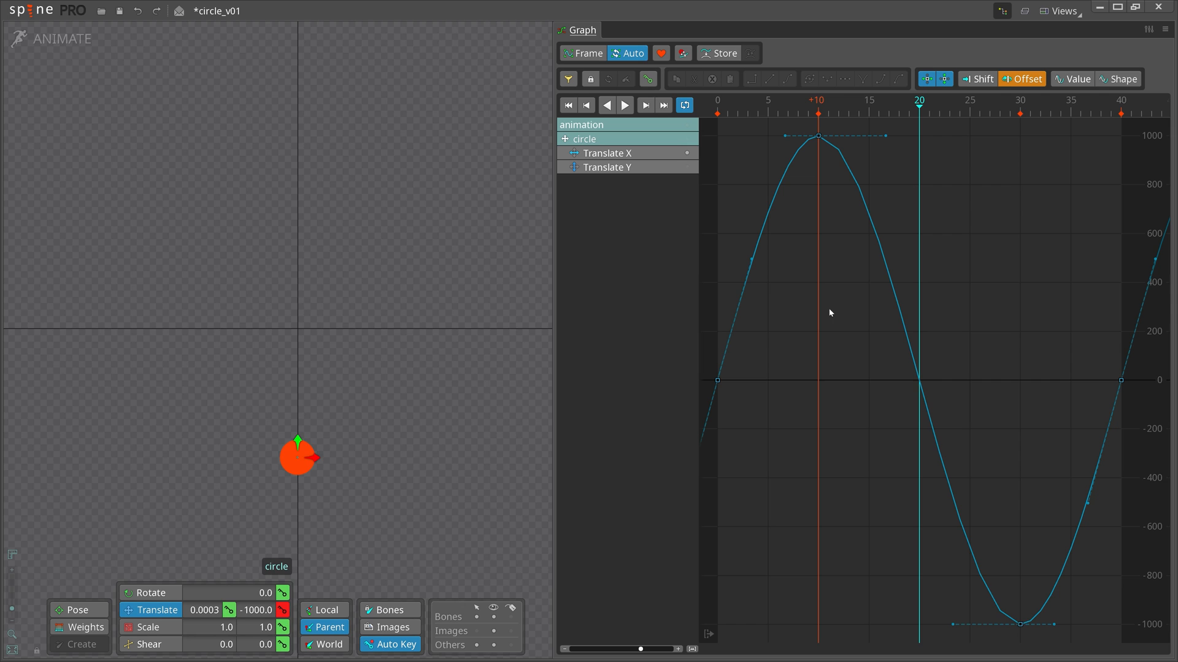
- Offset the Translate X curve to dip at frame 10 and peak at frame 30, previewing the circular path
{"action": "left_click", "coordinate": [625, 104]}
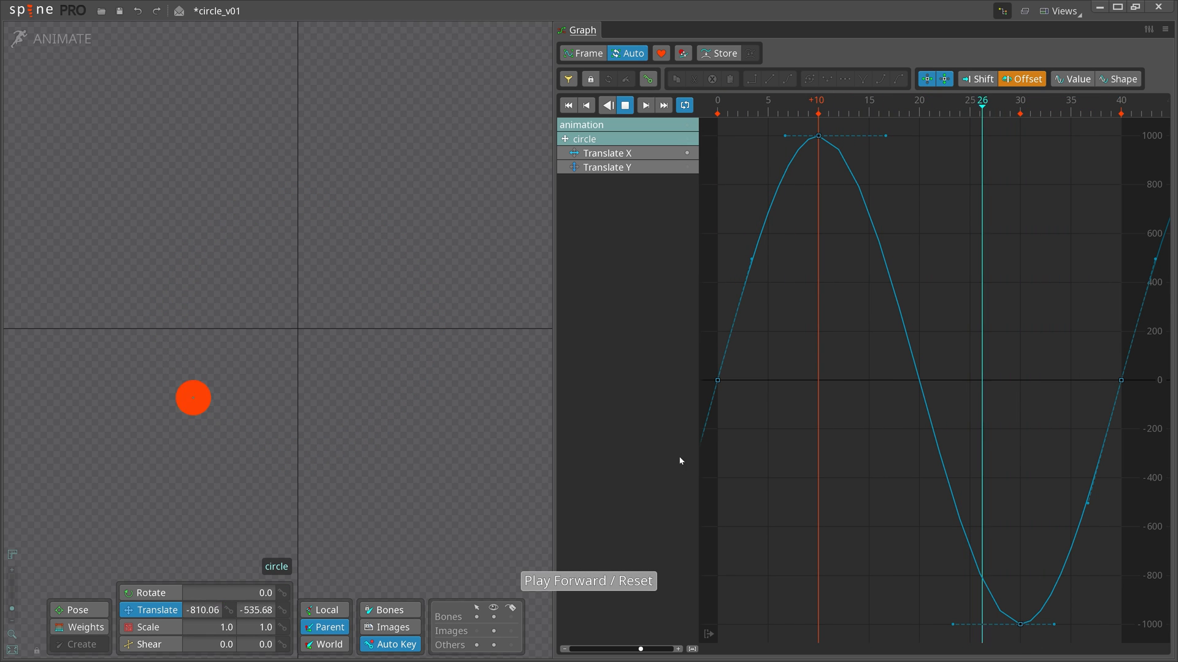
{"action": "left_click", "coordinate": [781, 106]}
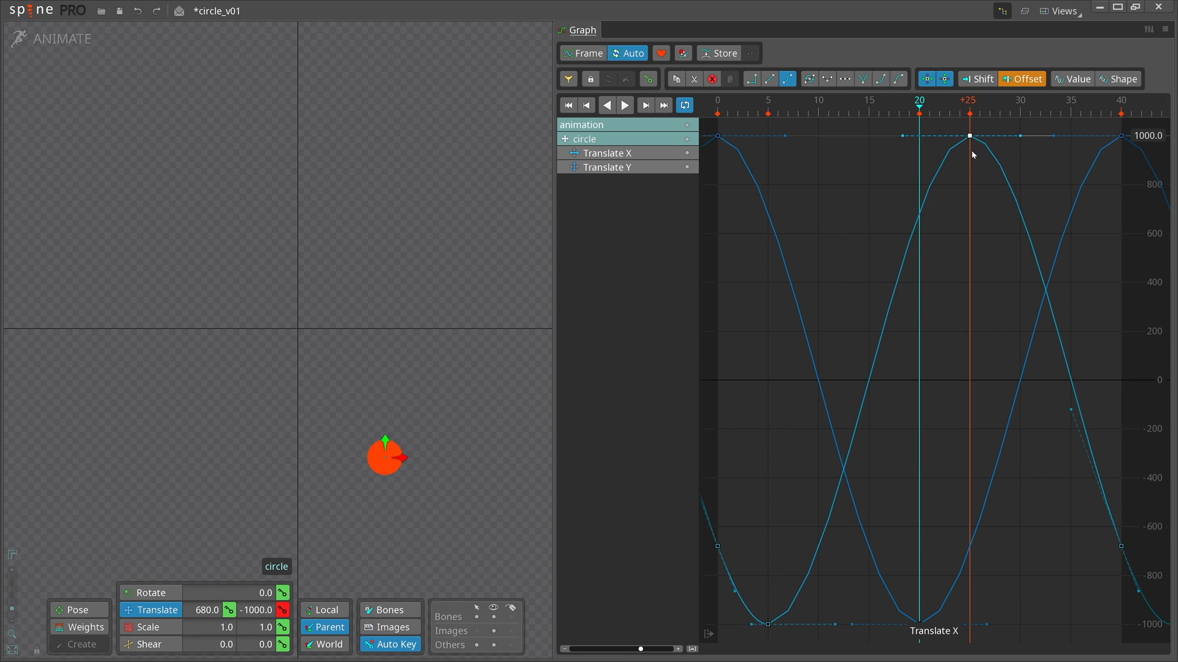
{"action": "left_click", "coordinate": [624, 104]}
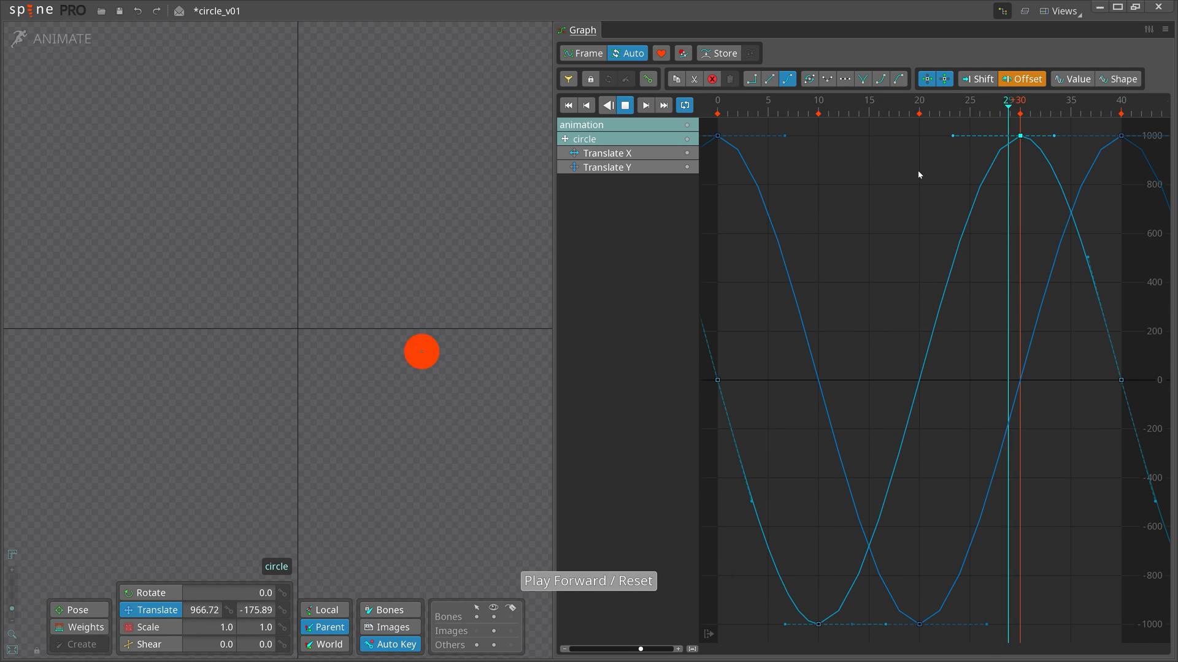
{"action": "left_click", "coordinate": [806, 113]}
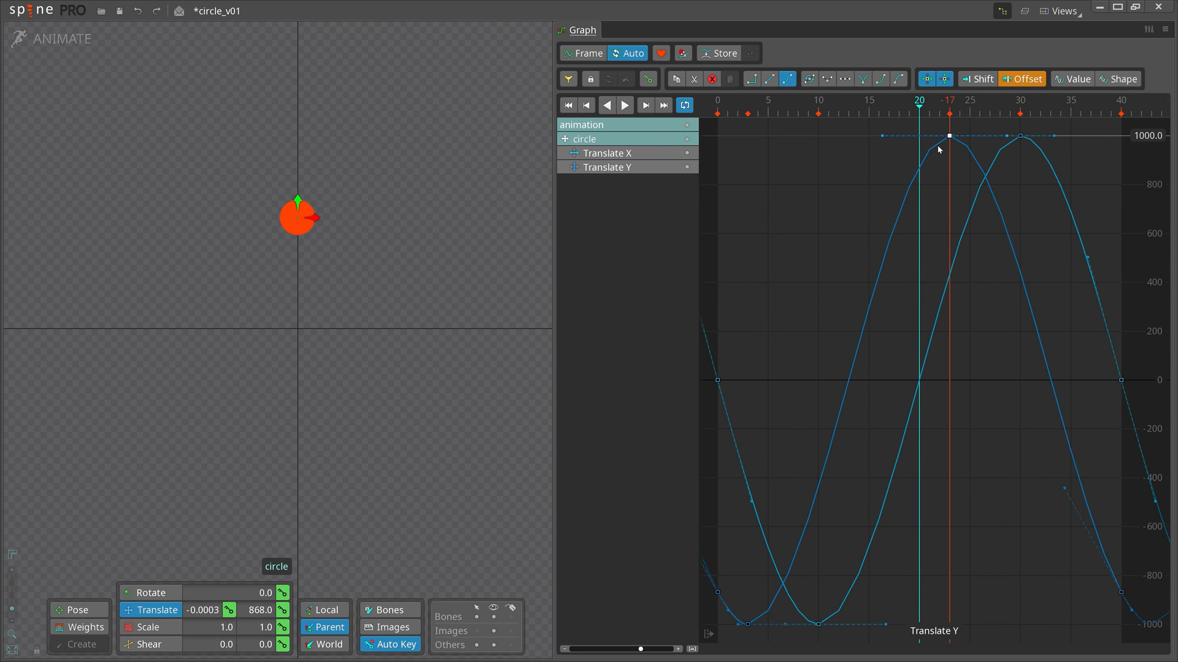
{"action": "left_click", "coordinate": [624, 106]}
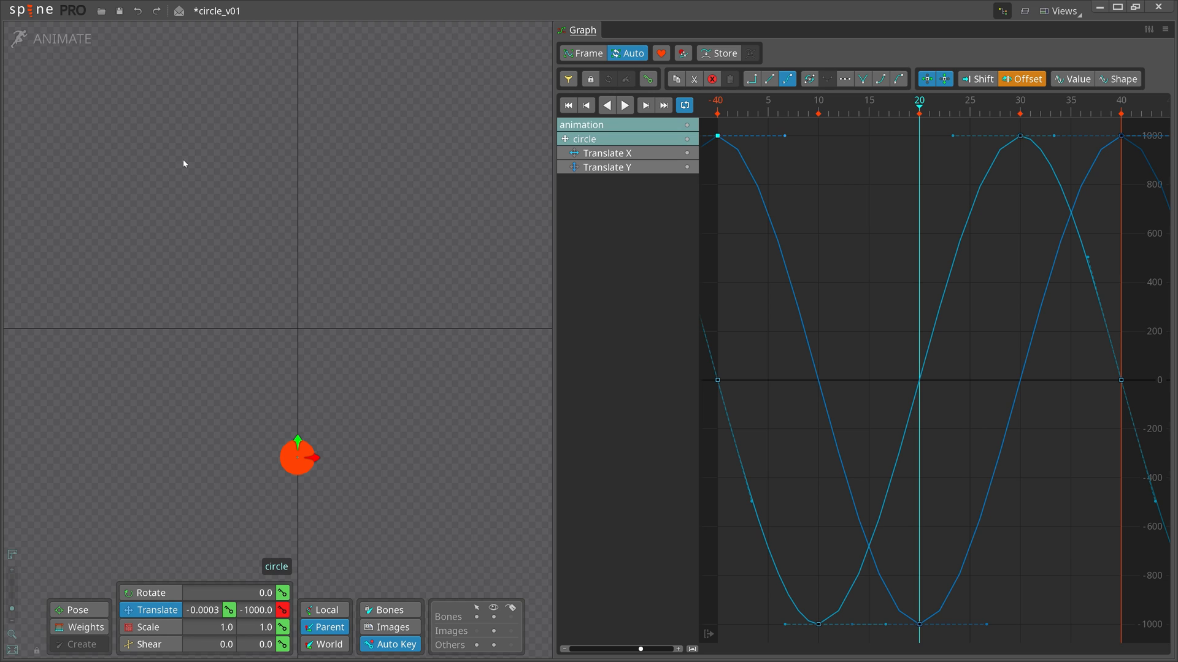
- In Setup mode create a new bone under root and parent the circle bone to it
{"action": "left_click", "coordinate": [66, 38]}
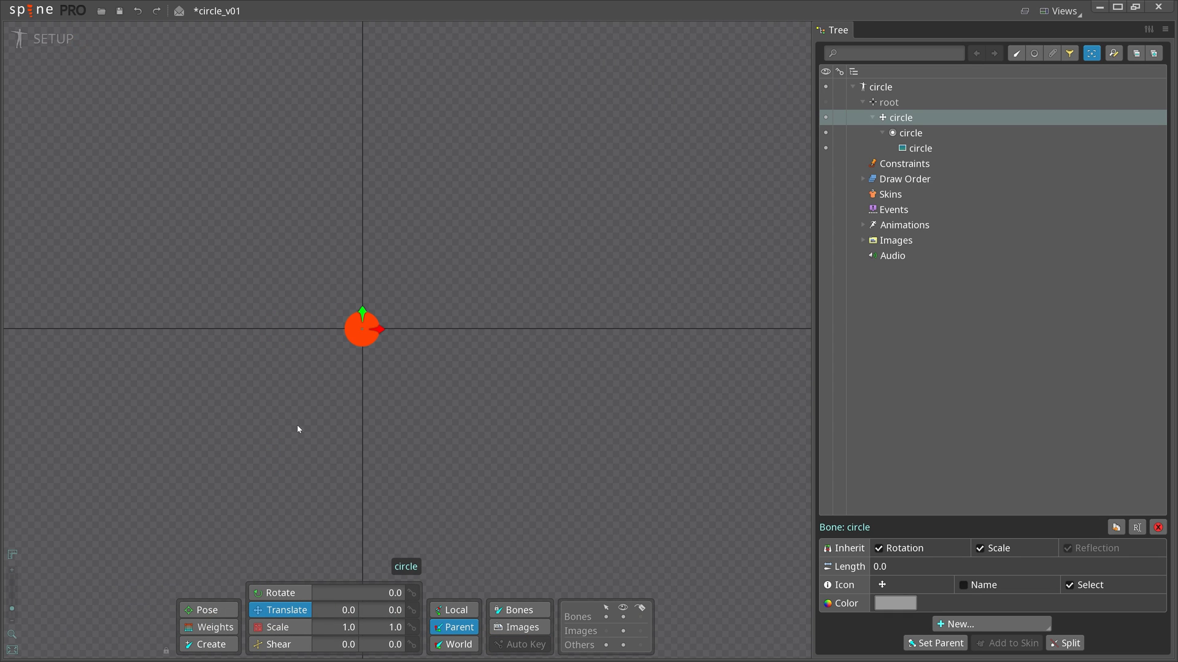
{"action": "left_click", "coordinate": [913, 132]}
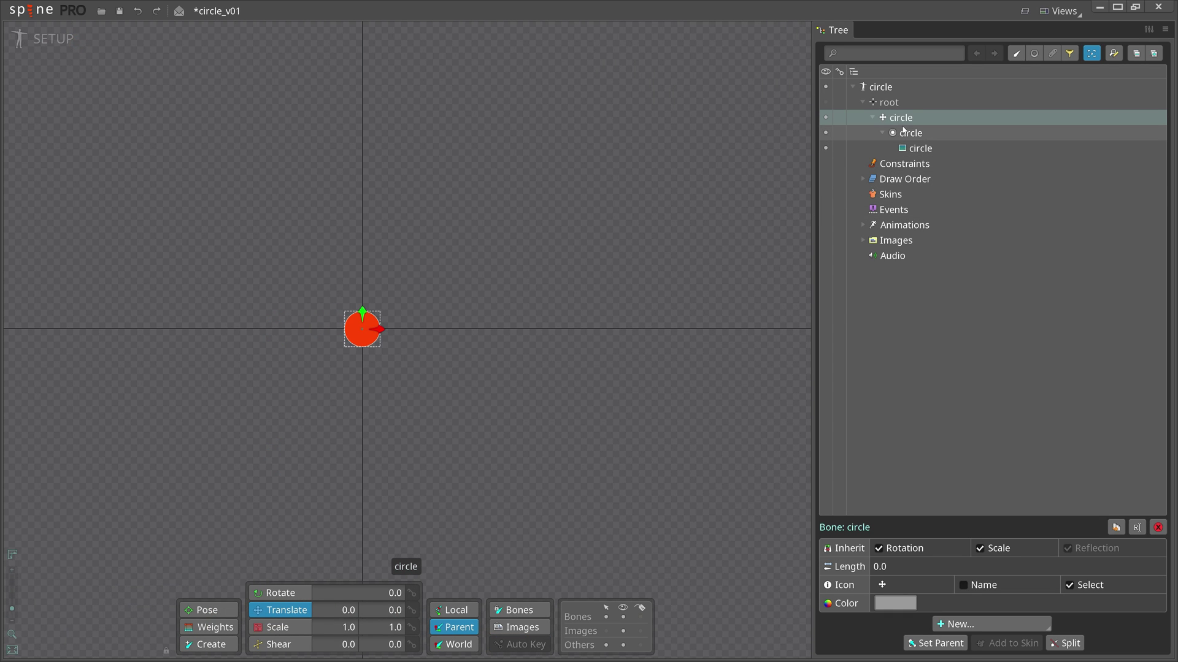
{"action": "left_click", "coordinate": [971, 624]}
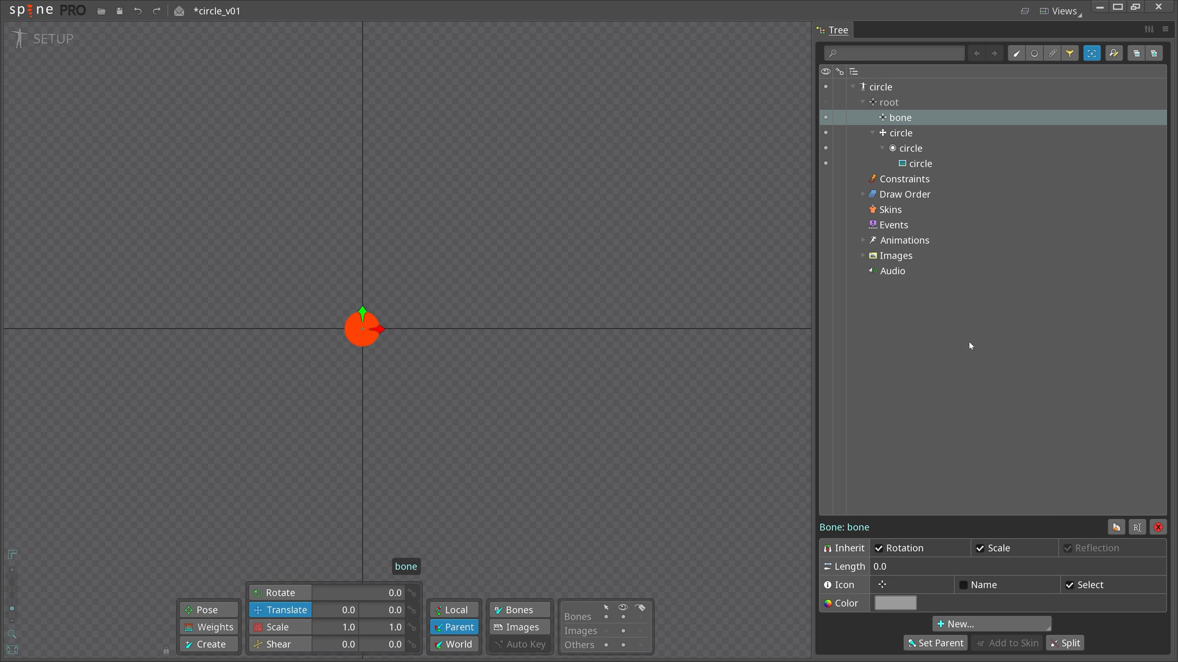
{"action": "left_click", "coordinate": [899, 133]}
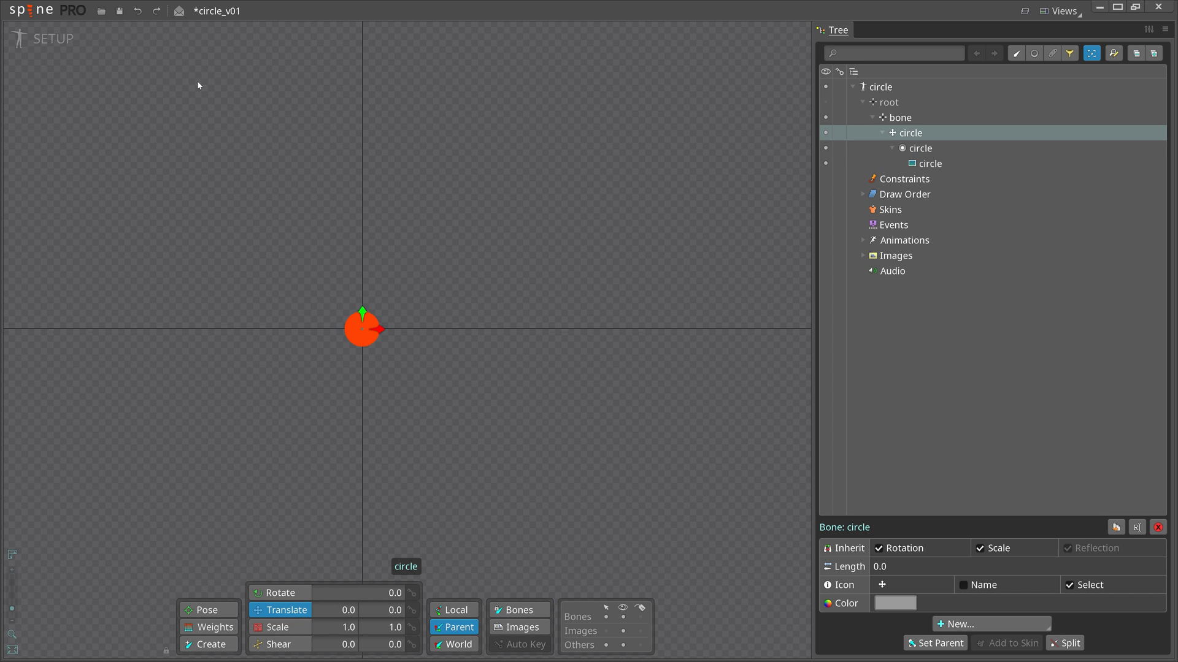
{"action": "left_click", "coordinate": [53, 38]}
{"action": "type", "text": "an"}
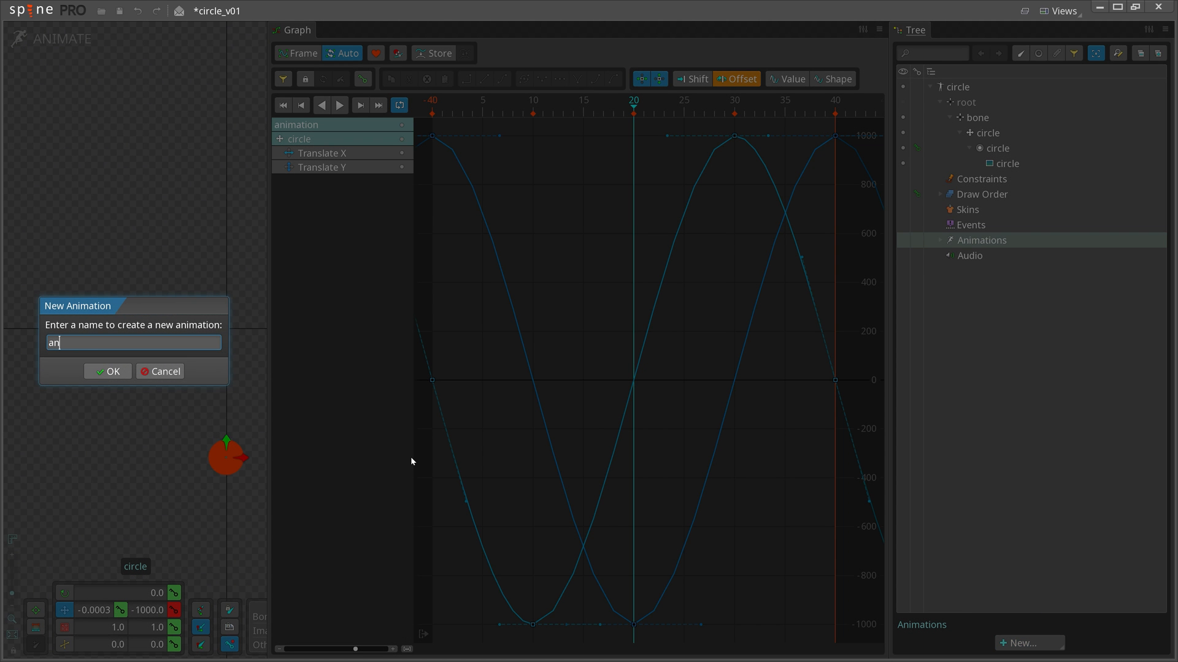
- Confirm the new animation2 and select the parent bone to animate its rotation
{"action": "left_click", "coordinate": [108, 371]}
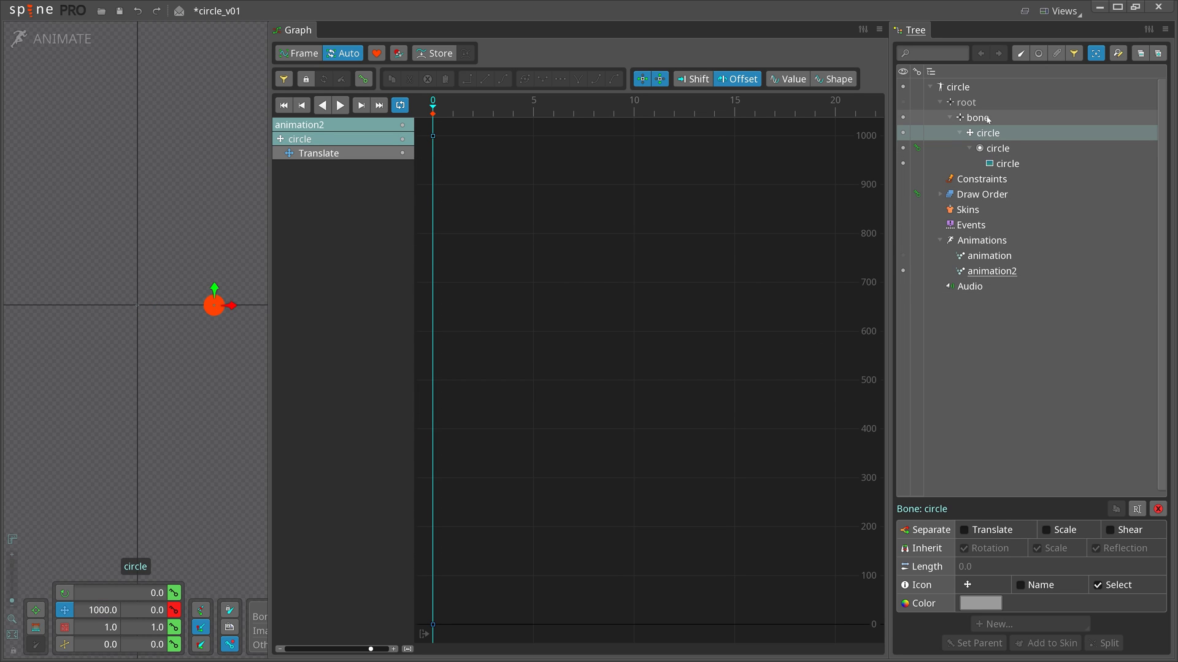
{"action": "left_click", "coordinate": [978, 118]}
{"action": "type", "text": "360"}
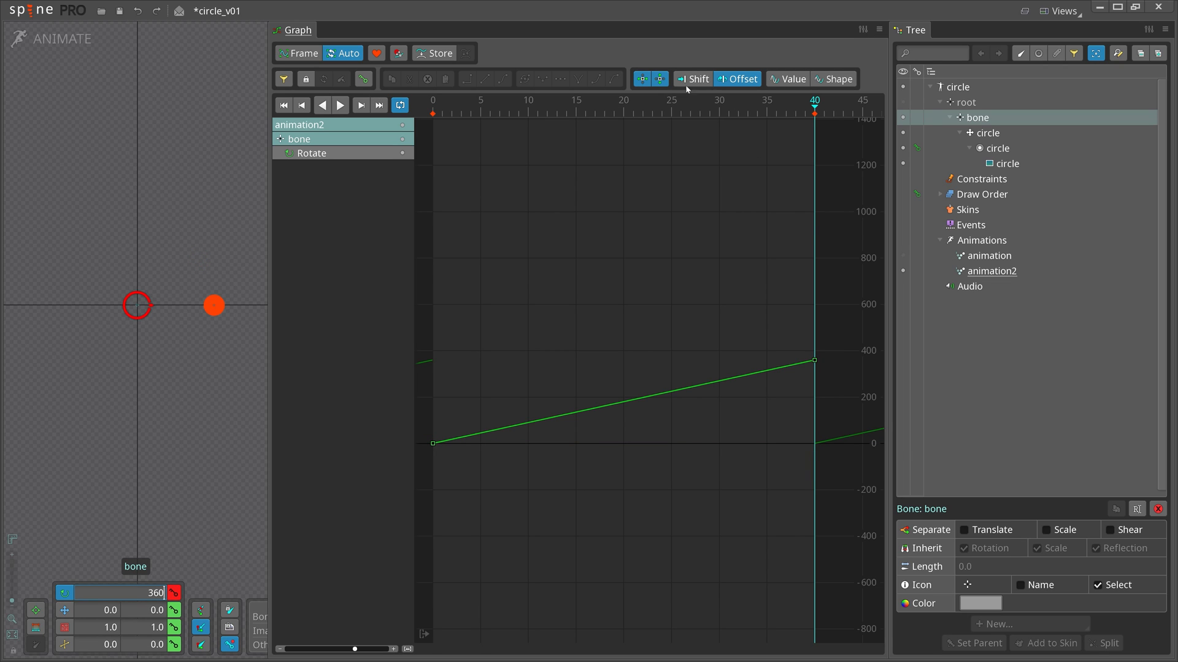
- Play back the parent bone rotating 0 to 360 degrees over frames 0–40
{"action": "left_click", "coordinate": [339, 105]}
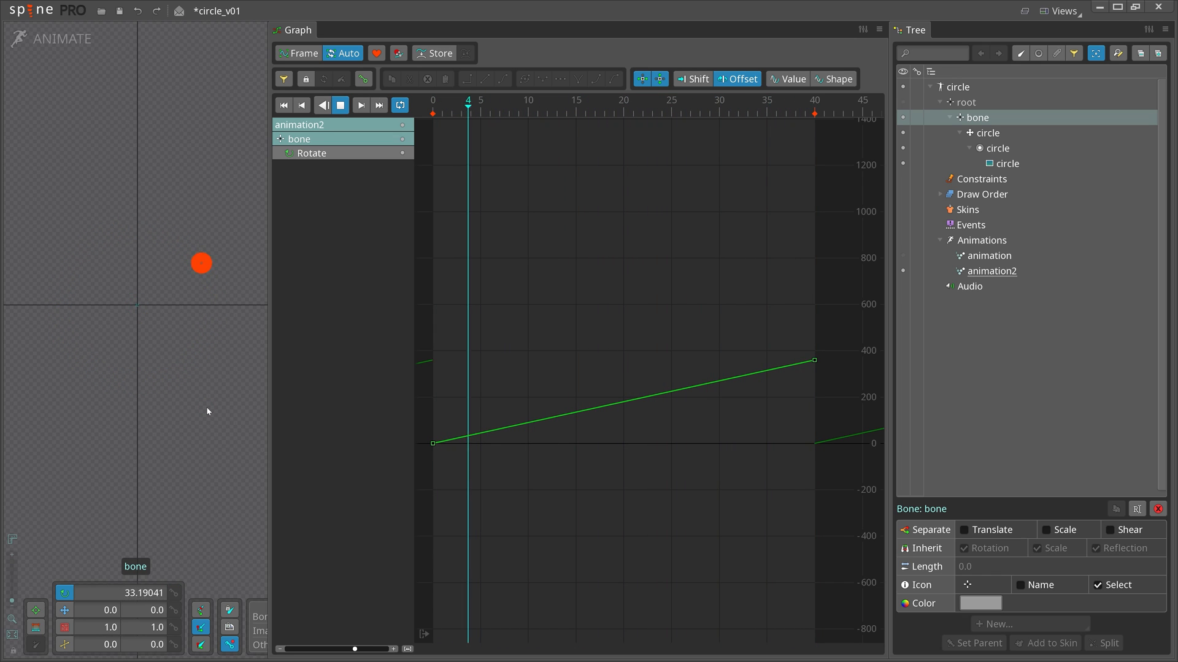
{"action": "left_click", "coordinate": [338, 105]}
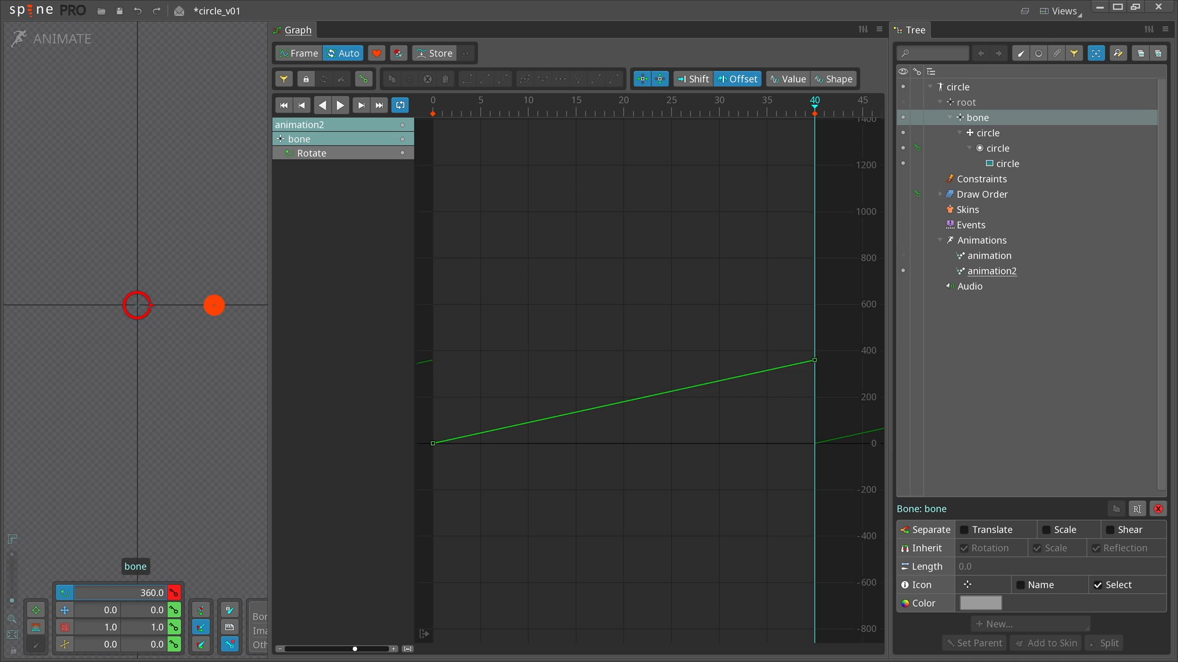
{"action": "left_click", "coordinate": [340, 104]}
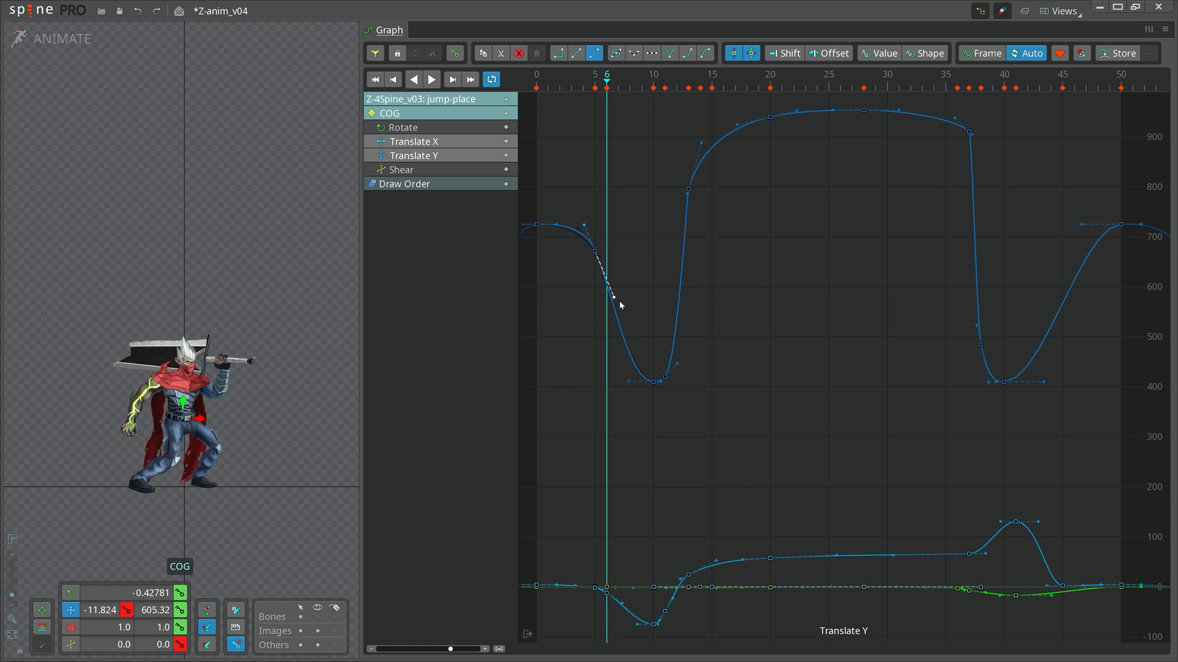
- Return to the original circle animation and enable ghosting After frames to show its trail
{"action": "left_click", "coordinate": [431, 78]}
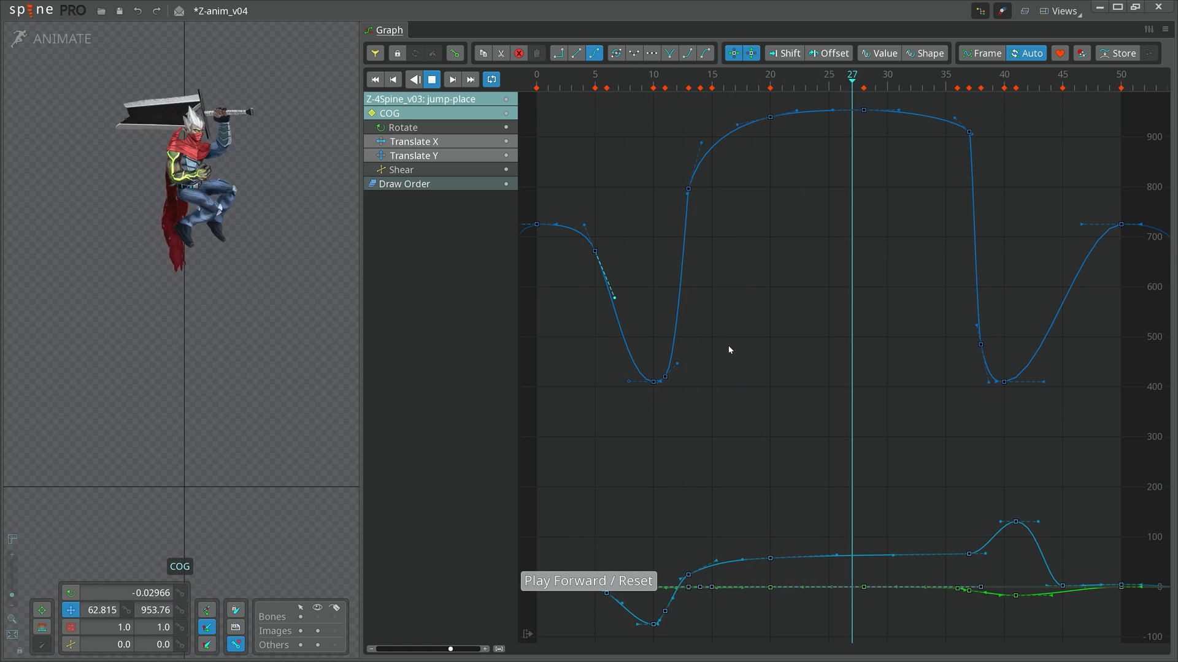
{"action": "left_click", "coordinate": [451, 78]}
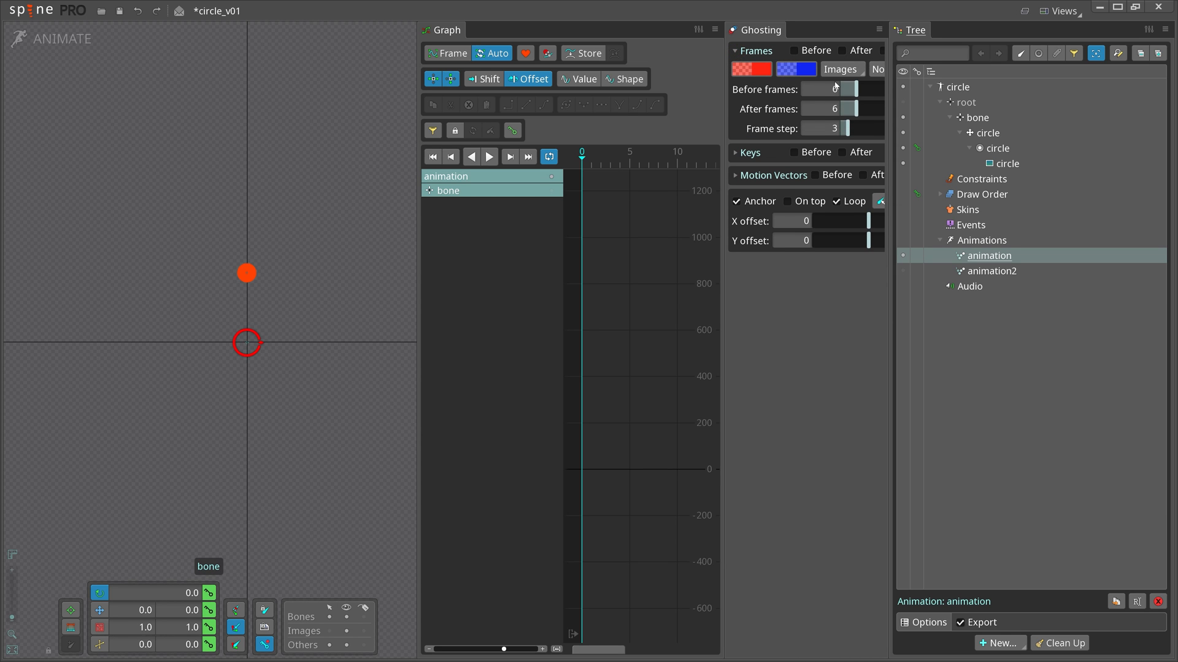
{"action": "left_click", "coordinate": [793, 50]}
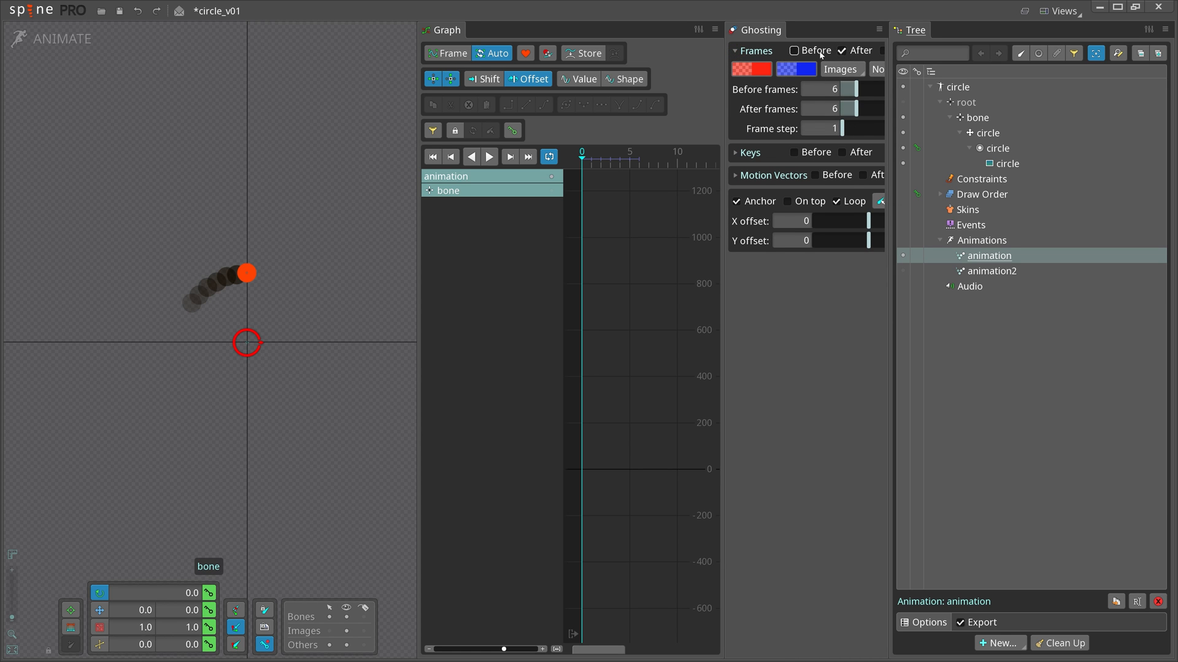